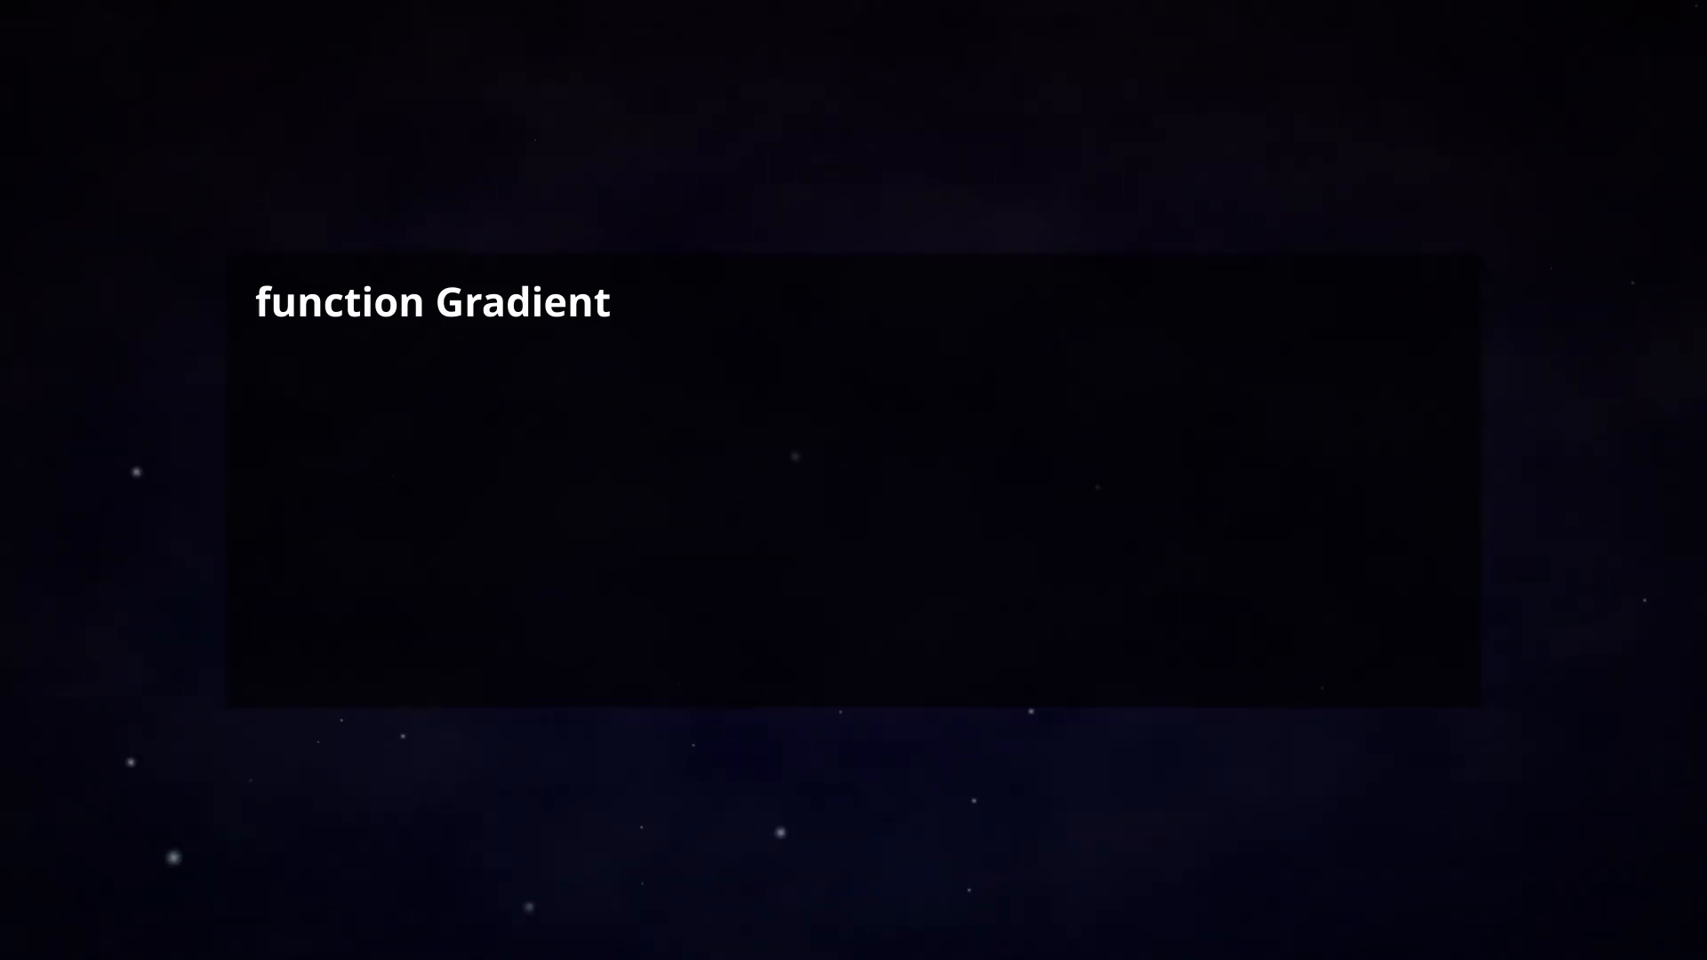
{"action": "type", "text": "(x, y,"}
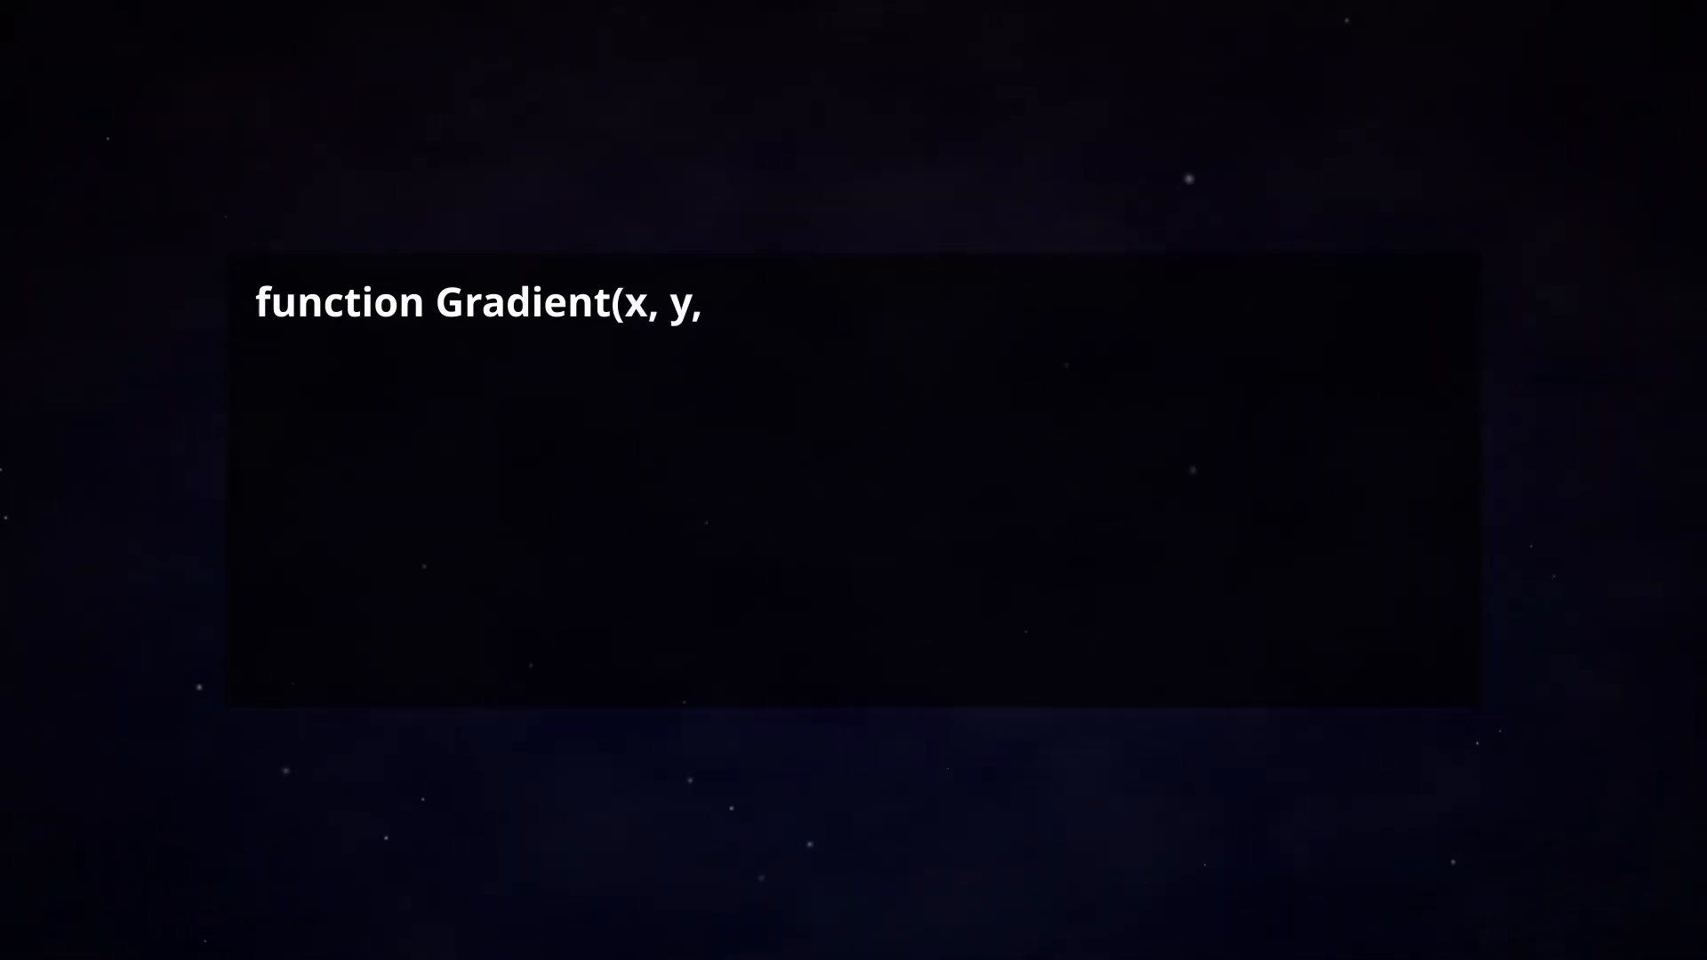